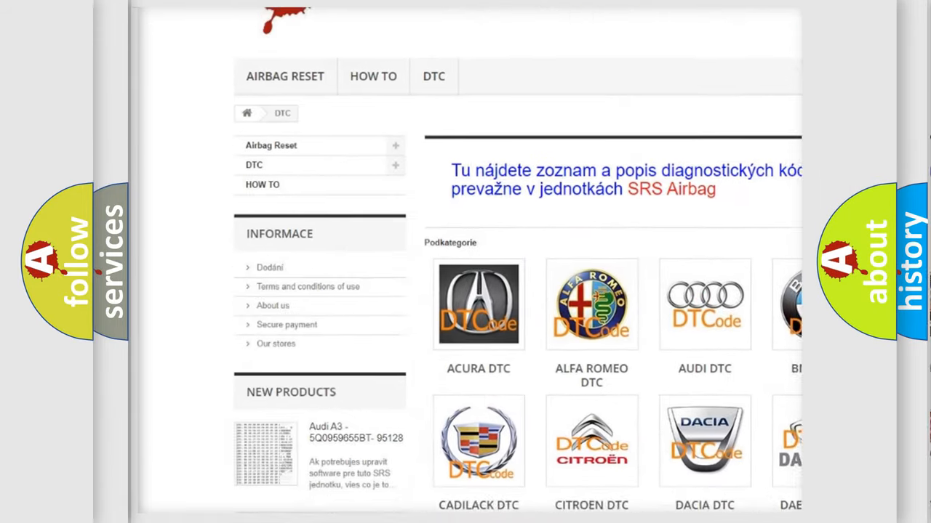
- Open the AUDI DTC tile to list Audi's diagnostic trouble code subcategories
scroll(down, 3)
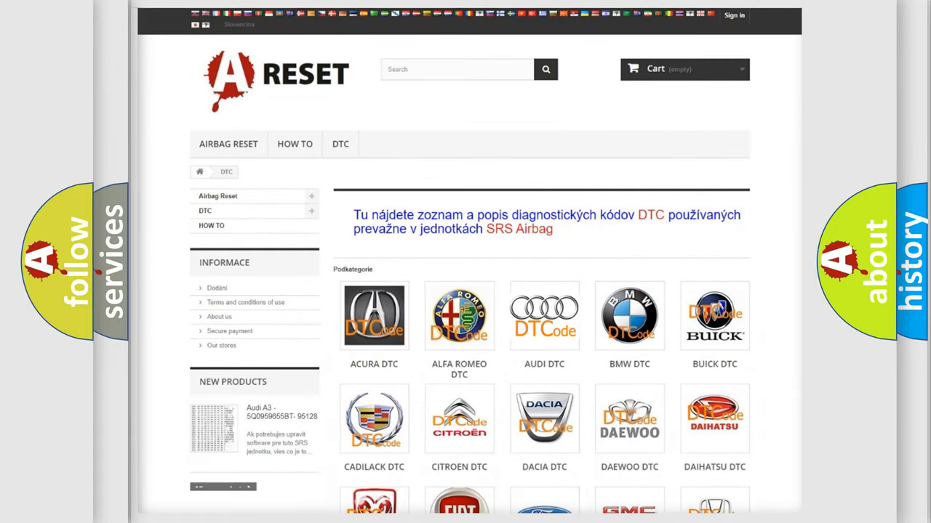
click(543, 315)
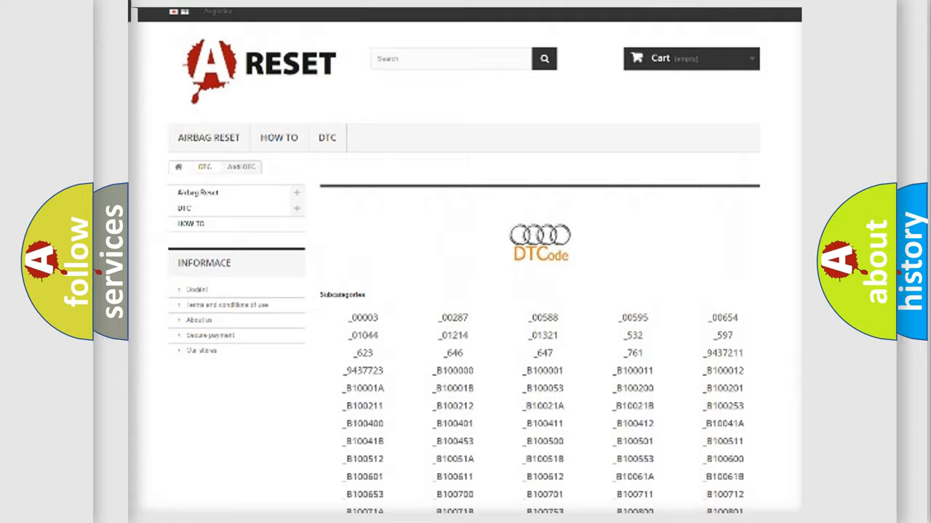